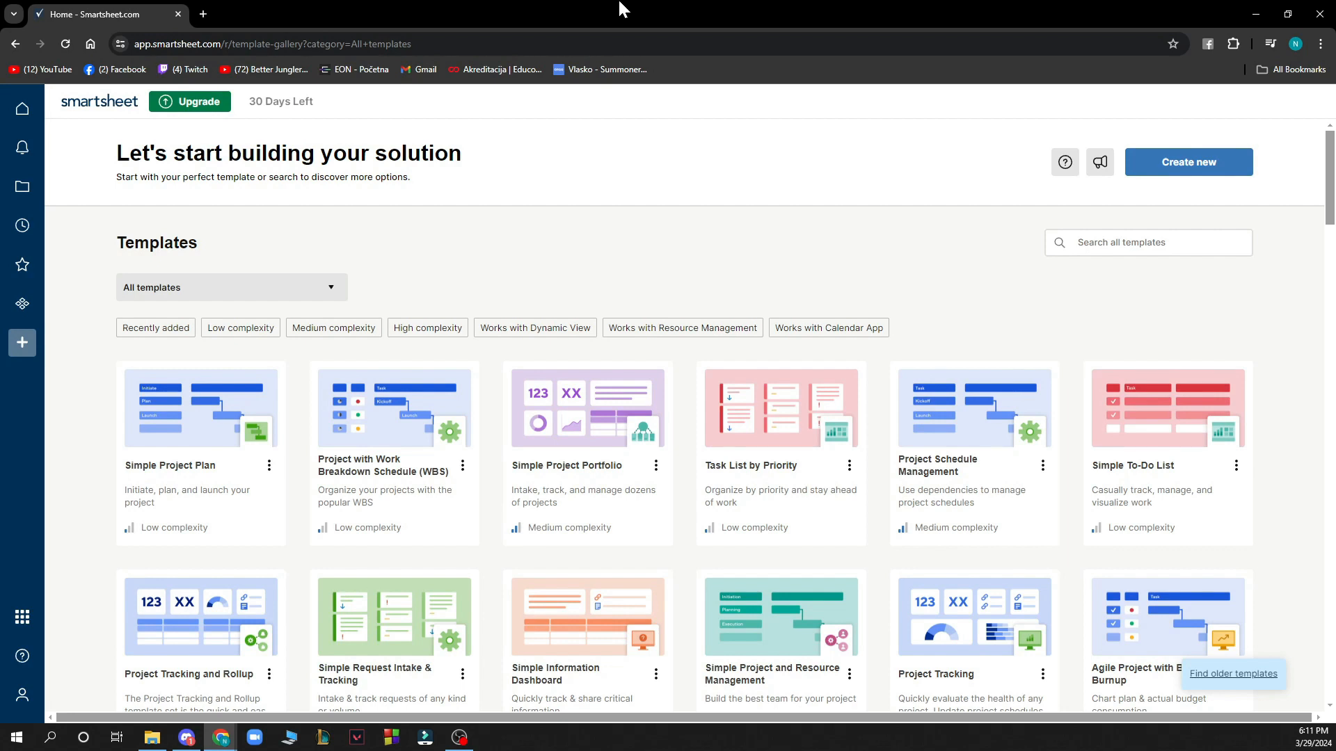
{"action": "mouse_move", "coordinate": [28, 145]}
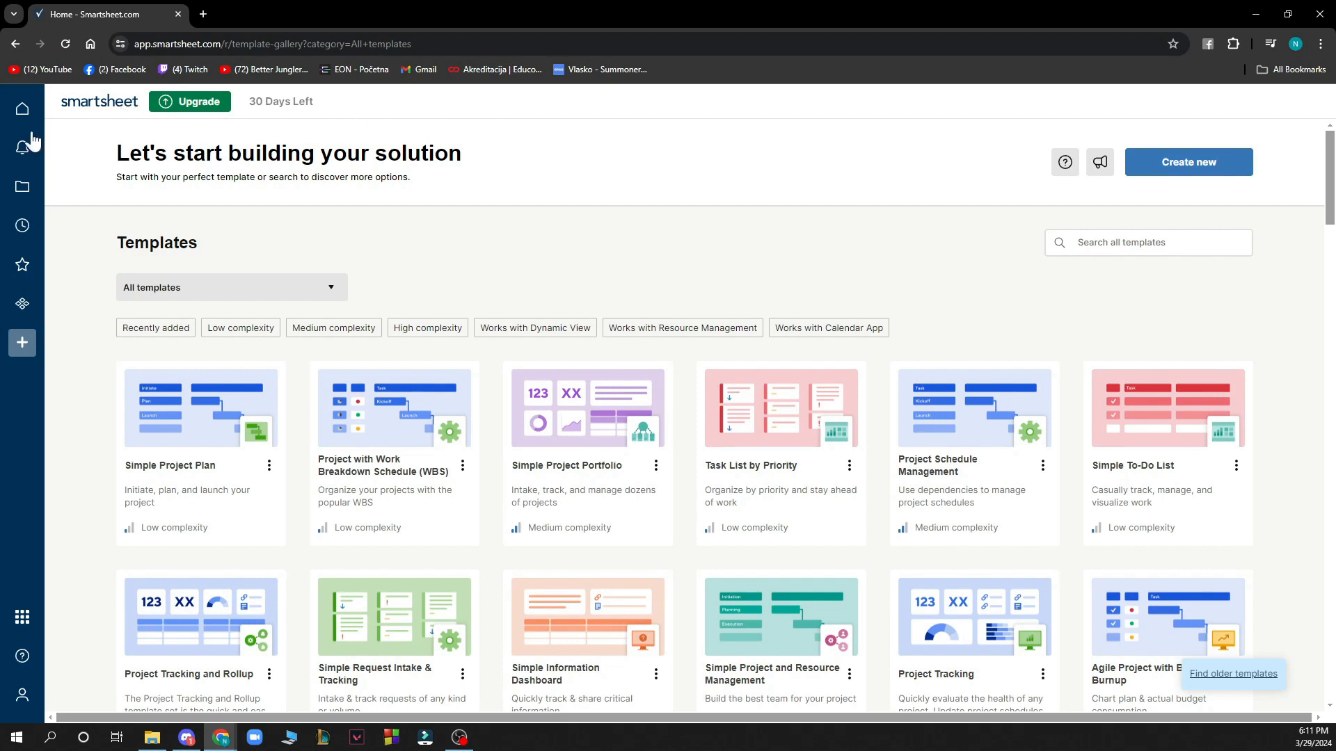
Step: Go back to the Smartsheet home page from the template gallery
{"action": "left_click", "coordinate": [22, 109]}
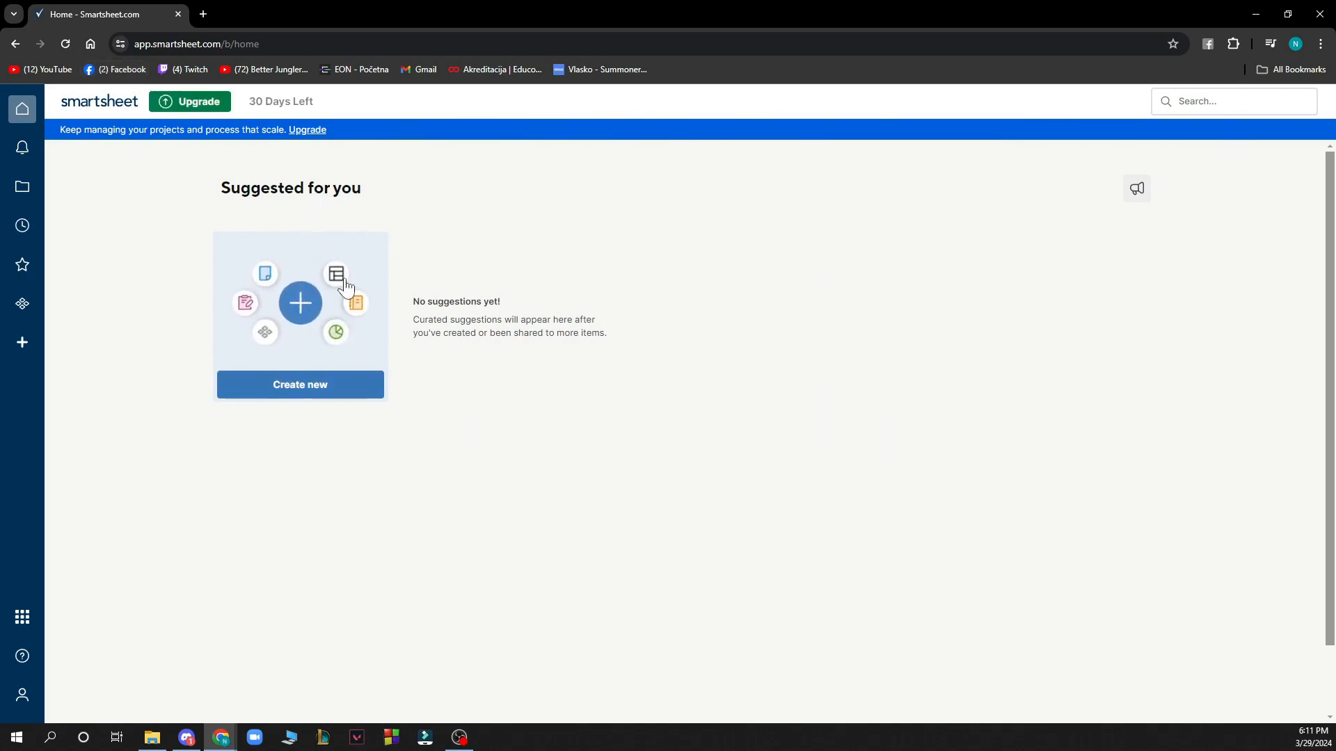
Step: Glance at the empty notifications panel, then open the Workspaces browse page
{"action": "left_click", "coordinate": [22, 148]}
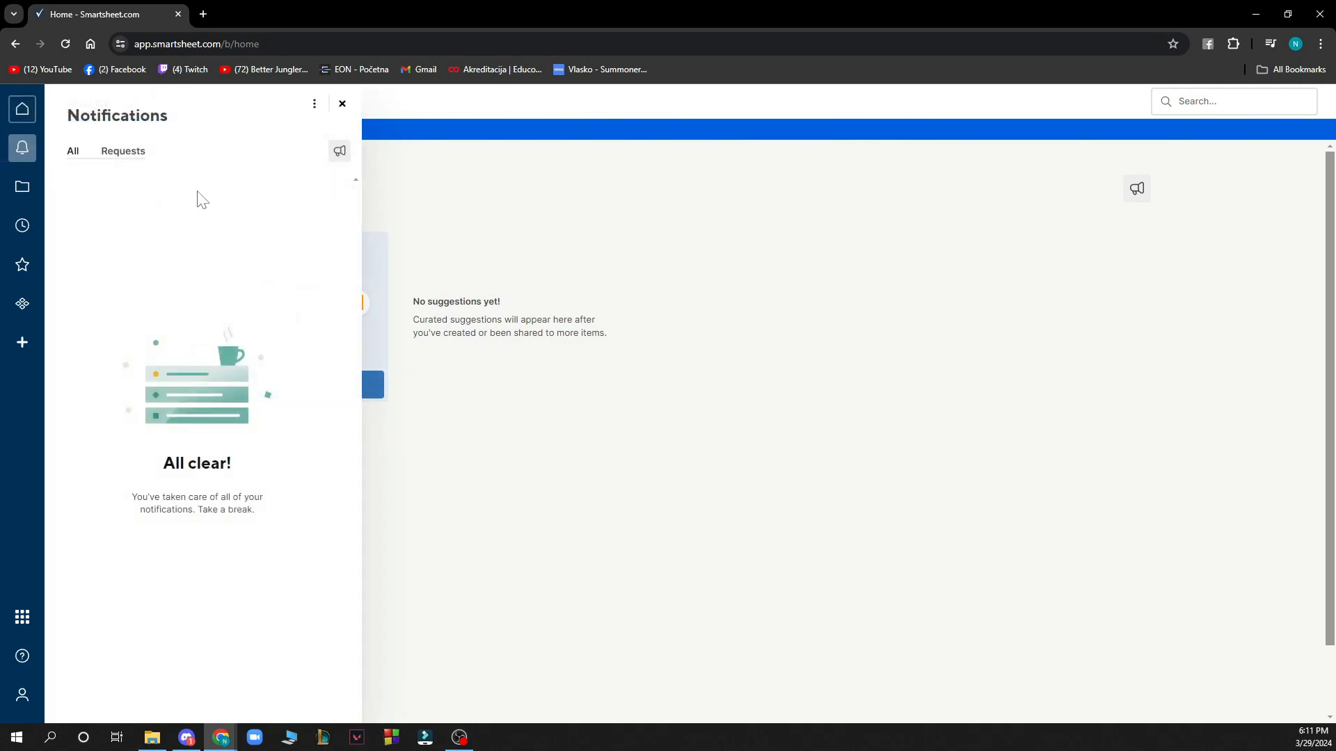
{"action": "left_click", "coordinate": [22, 186]}
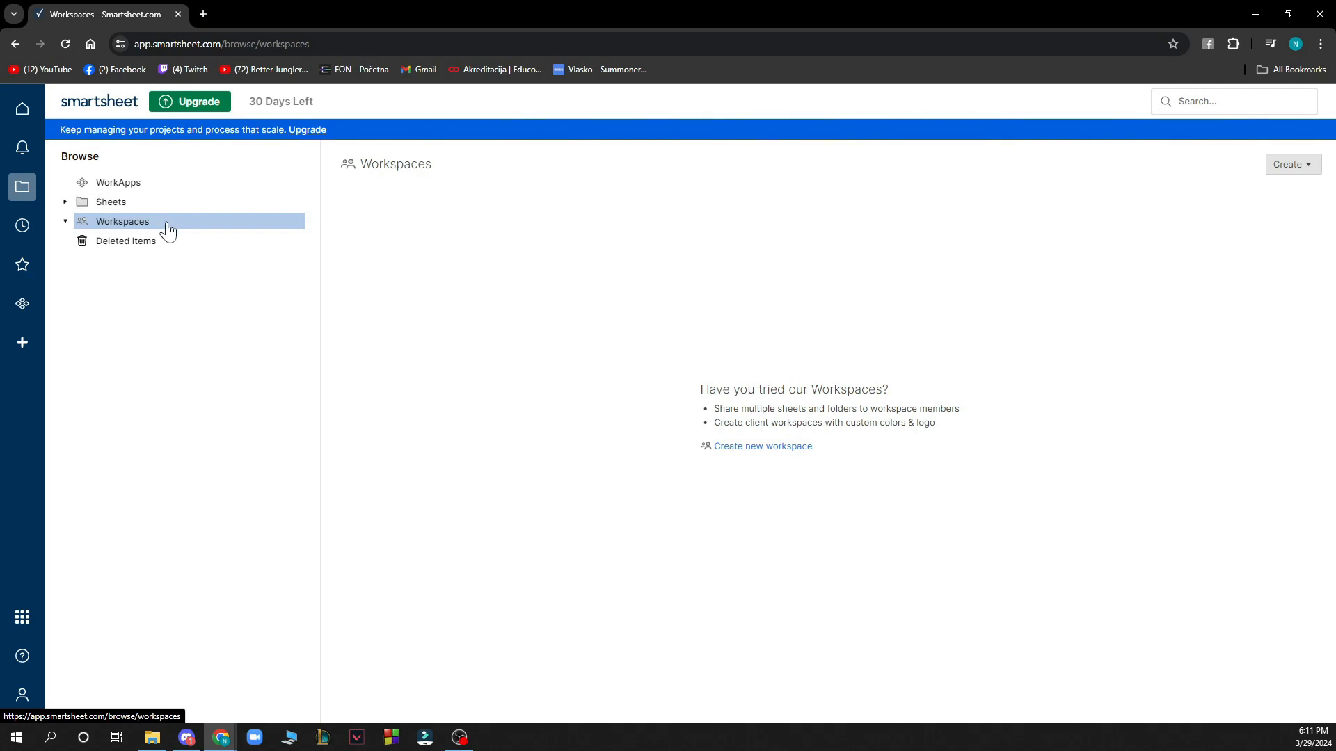
Step: Check the empty Recents and Favorites panels, then open the WorkApps welcome page
{"action": "left_click", "coordinate": [22, 226]}
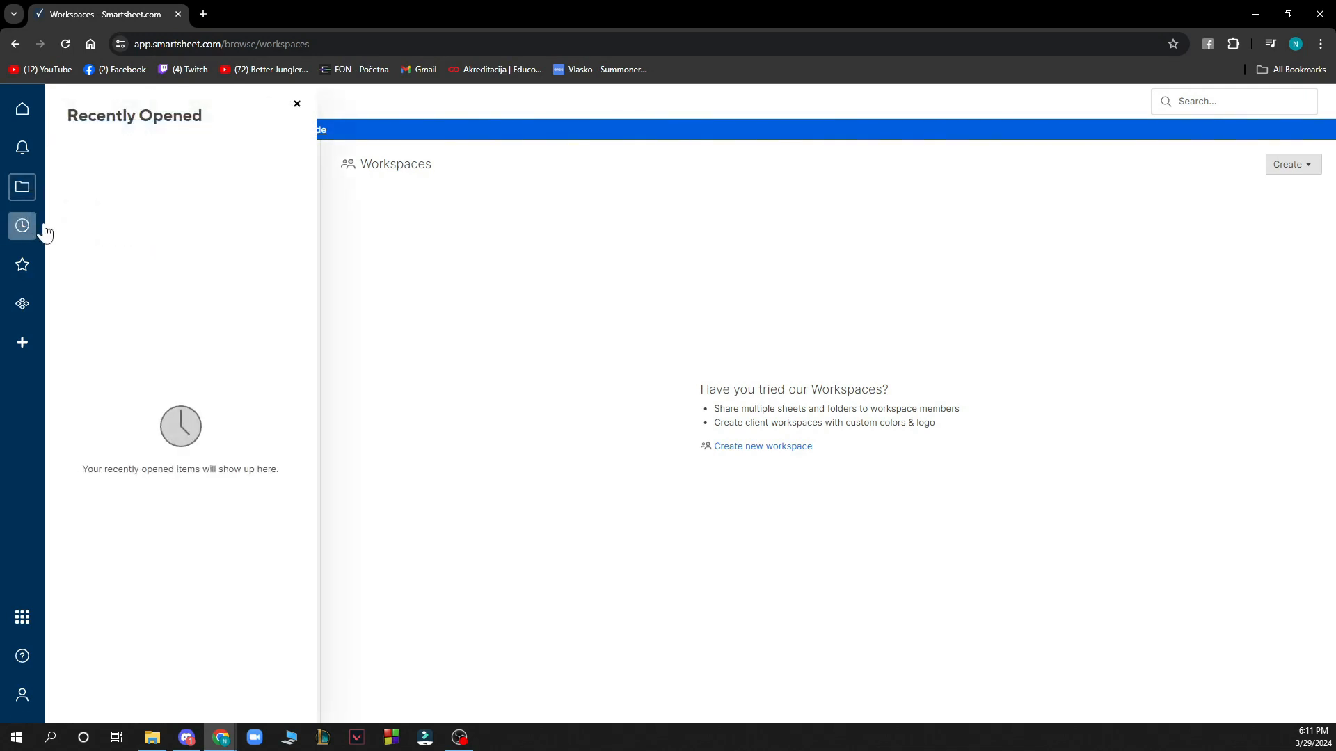
{"action": "left_click", "coordinate": [22, 265]}
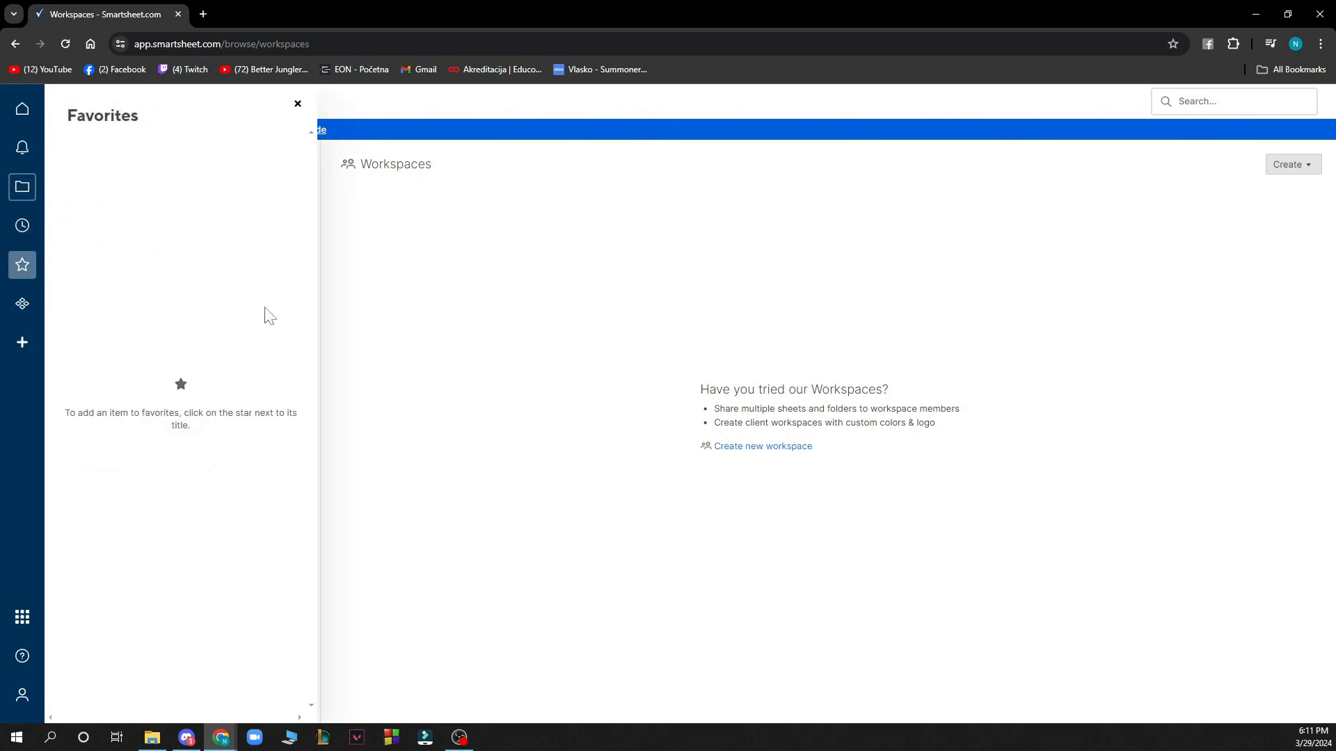
{"action": "left_click", "coordinate": [21, 303]}
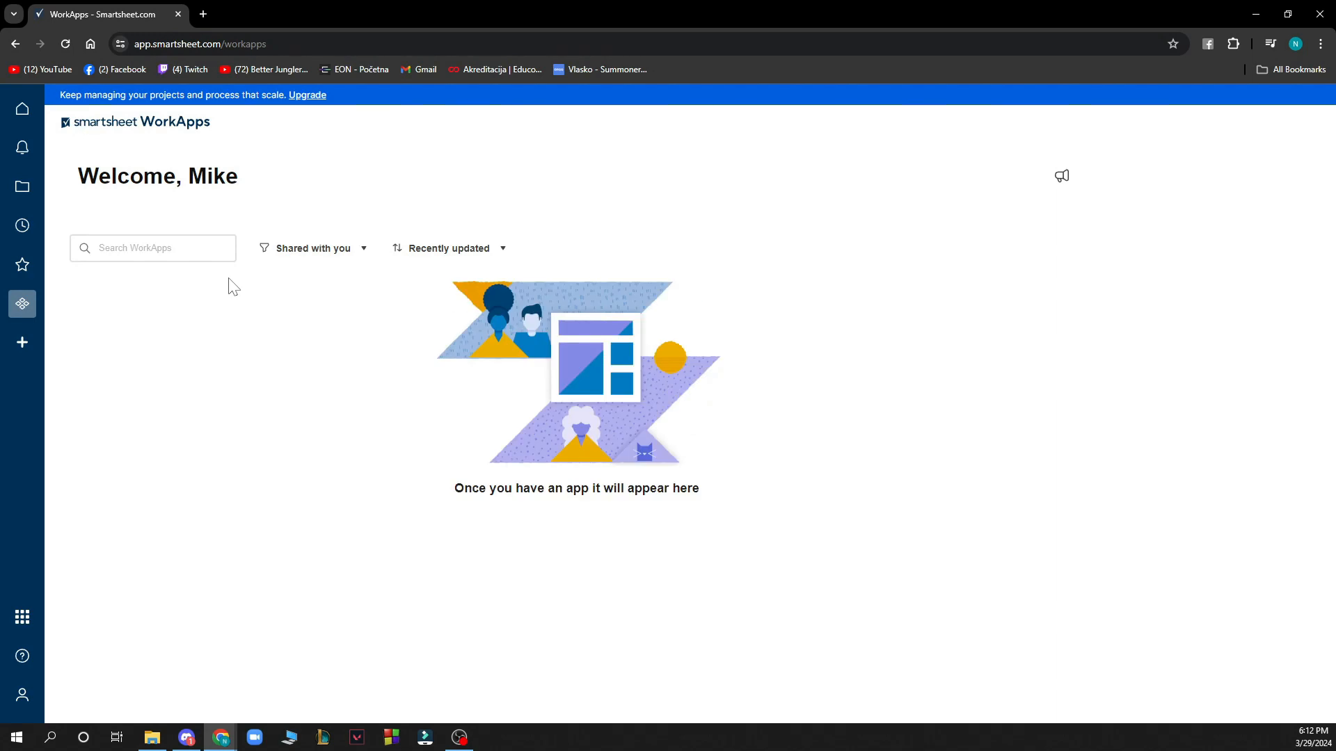
{"action": "mouse_move", "coordinate": [402, 192]}
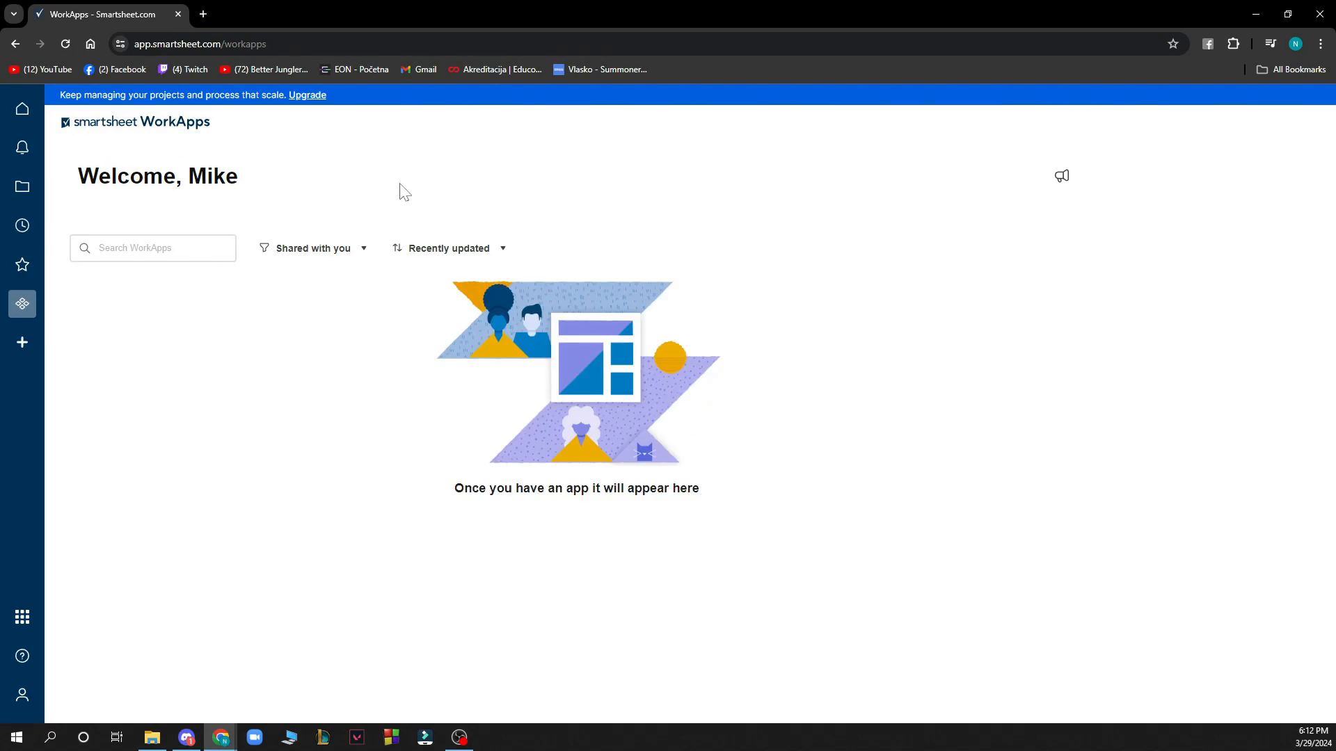
{"action": "mouse_move", "coordinate": [259, 201]}
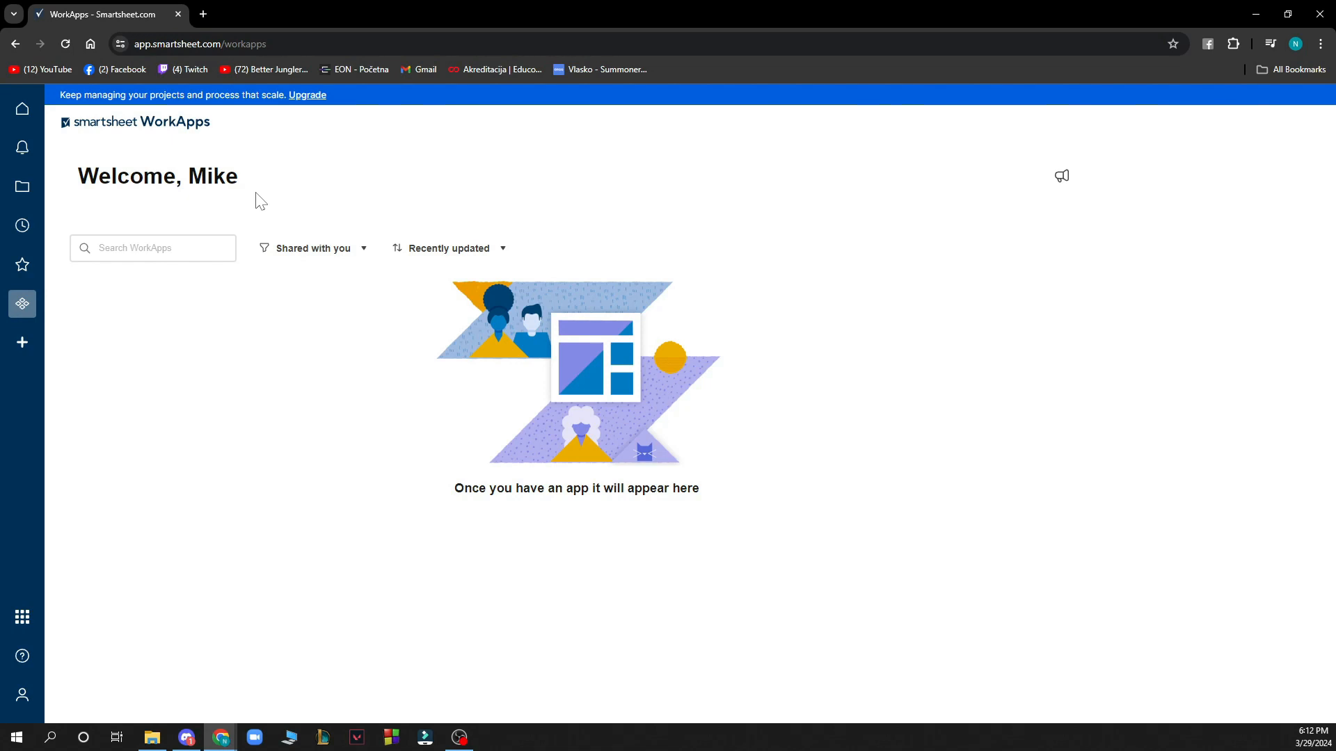
Step: Start a new item from the + Solution Center icon
{"action": "left_click", "coordinate": [21, 342]}
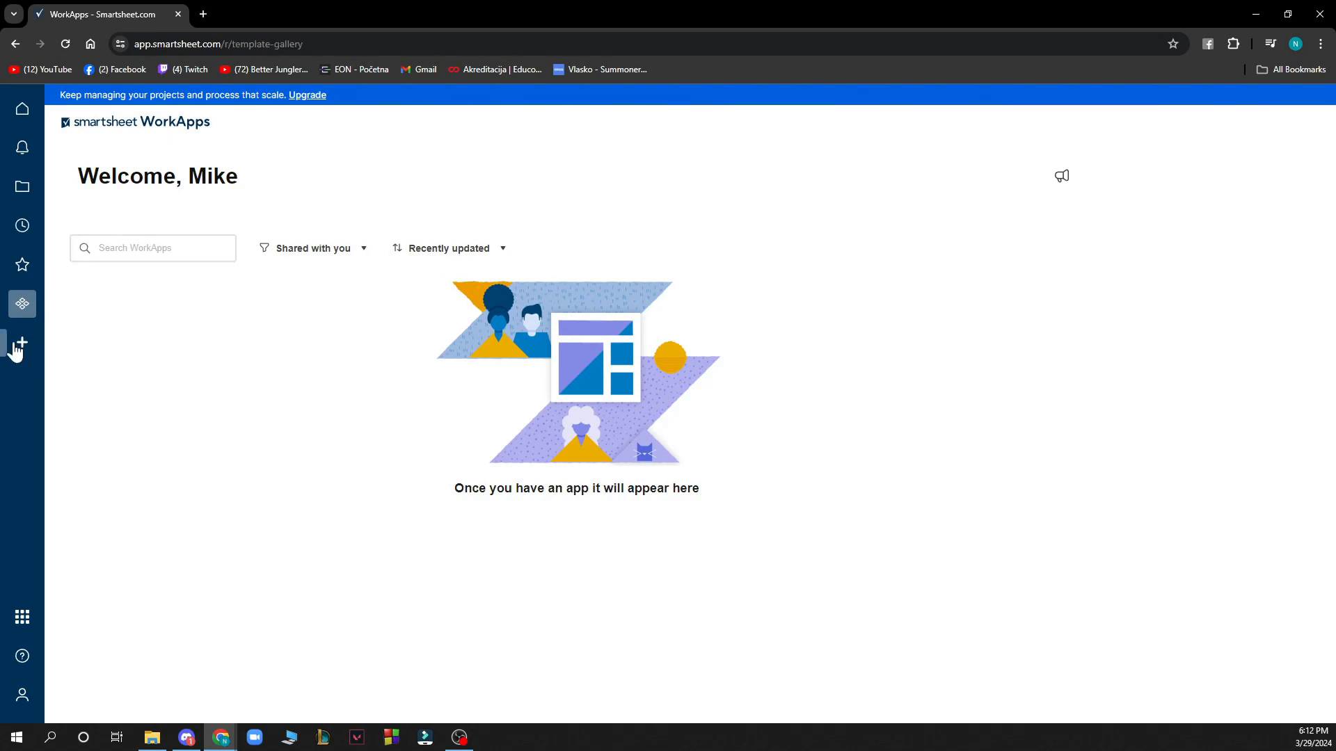
Step: Load the Solution Center gallery and reach the blank sheet "erg"
{"action": "left_click", "coordinate": [22, 343]}
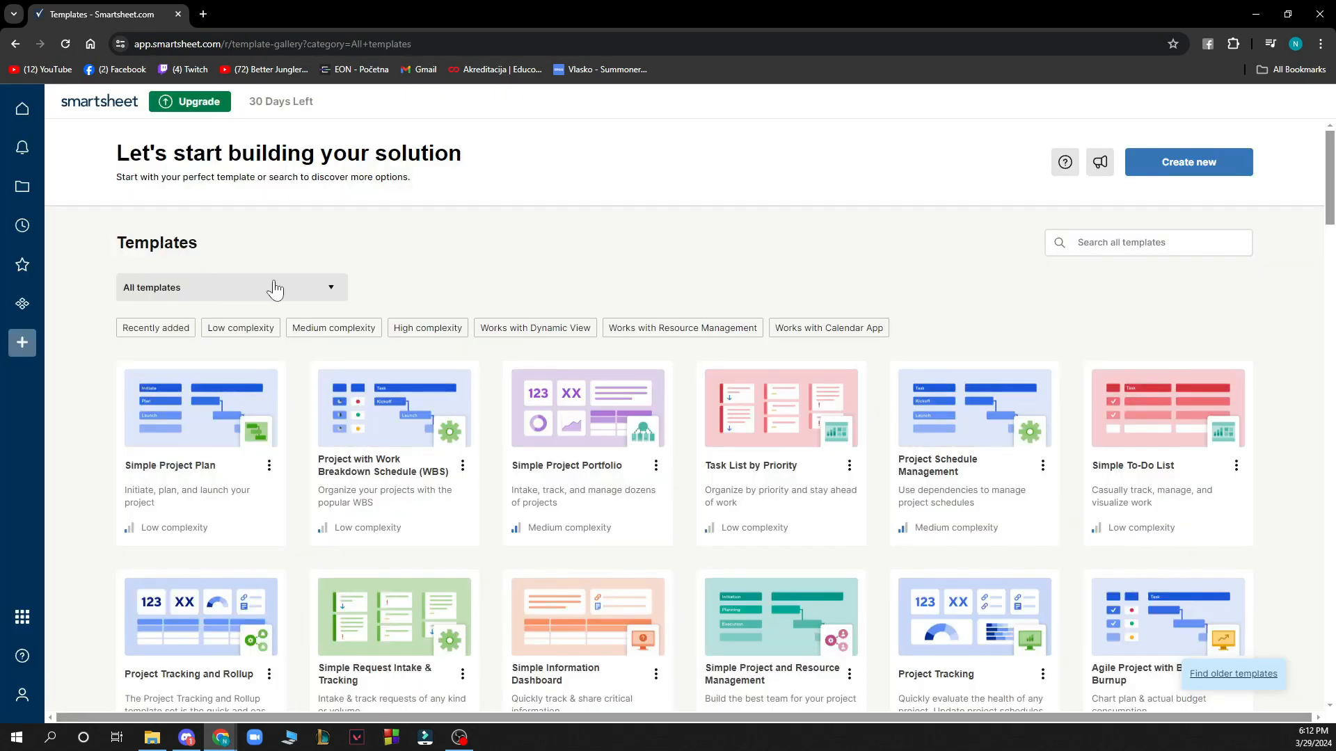
{"action": "mouse_move", "coordinate": [23, 696]}
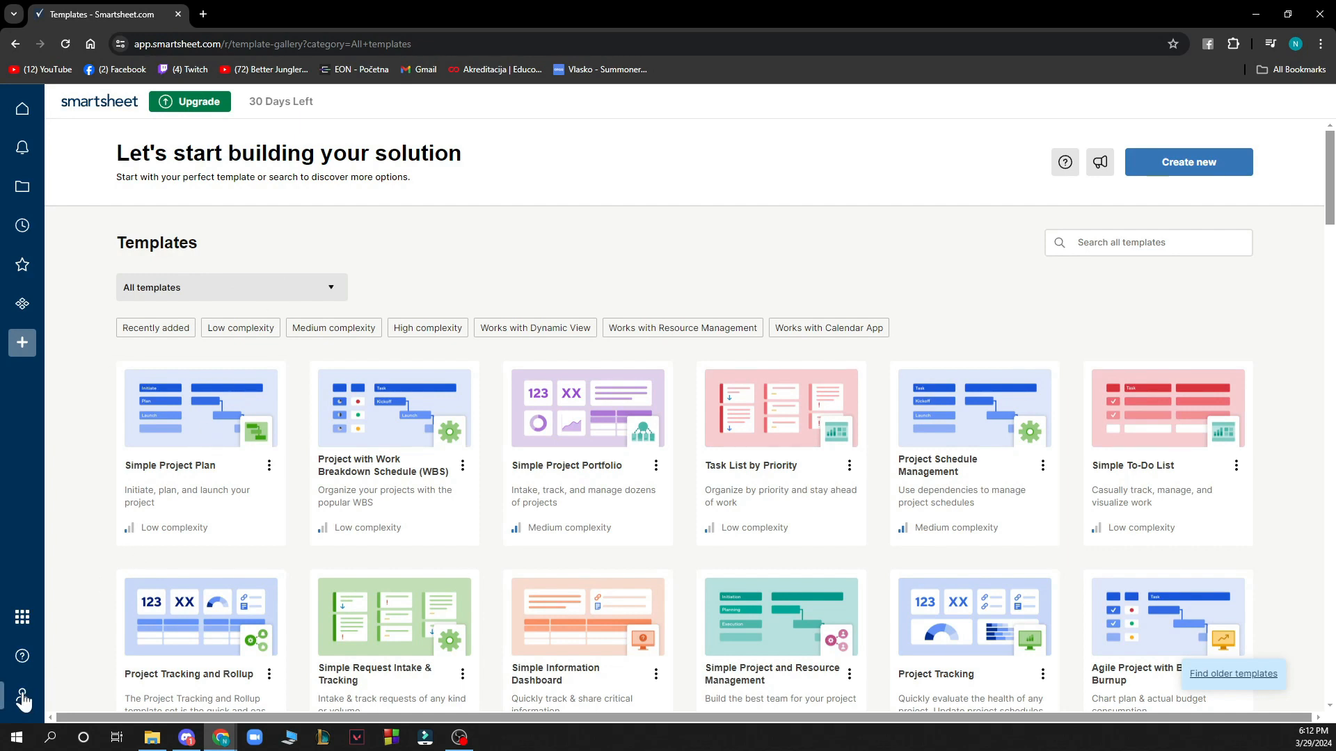
{"action": "left_click", "coordinate": [21, 695]}
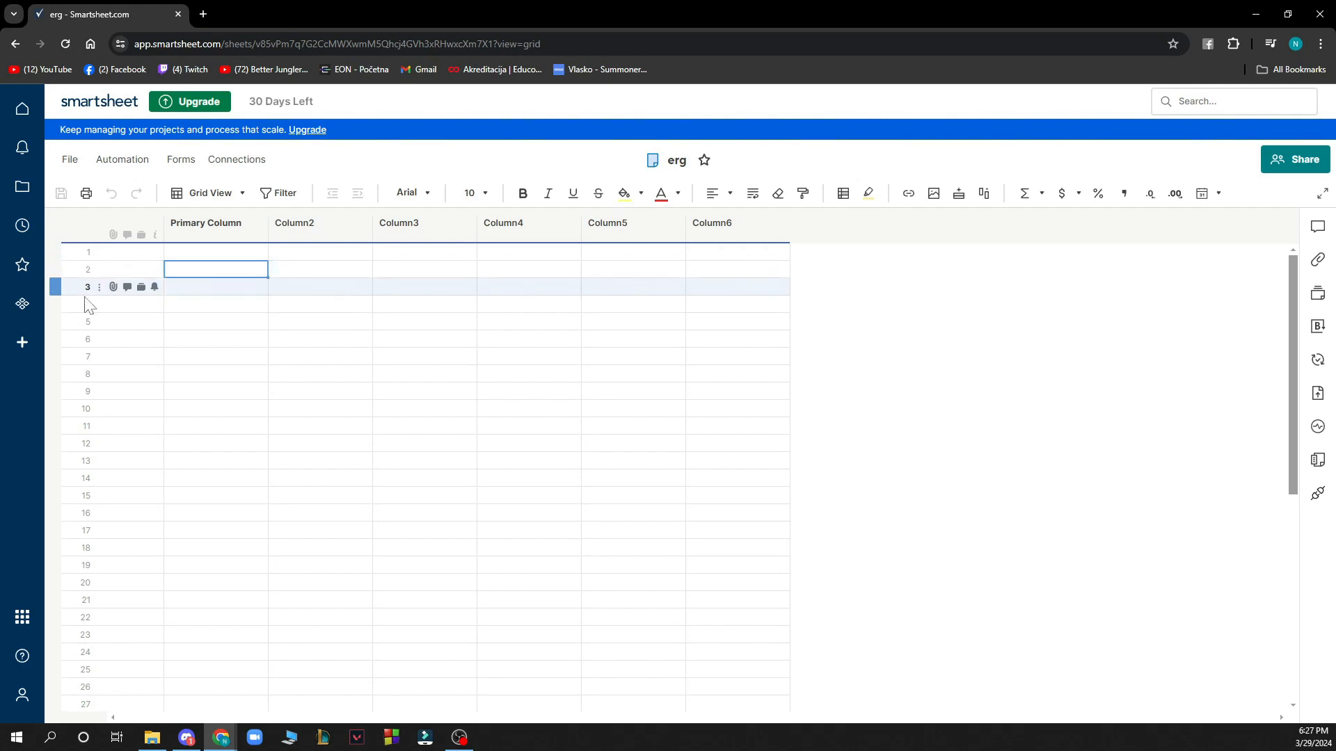
Step: Insert a blank row above row 2 in the erg sheet
{"action": "right_click", "coordinate": [87, 287]}
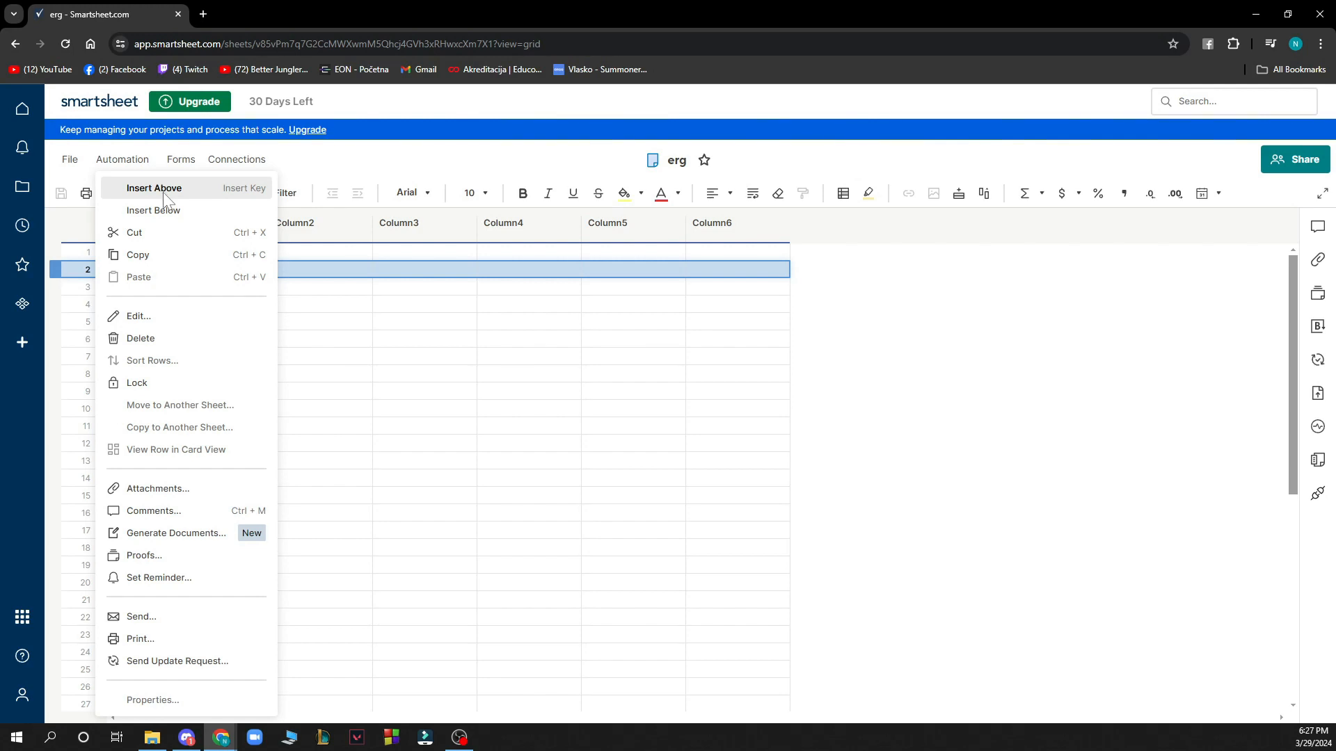
{"action": "left_click", "coordinate": [153, 187]}
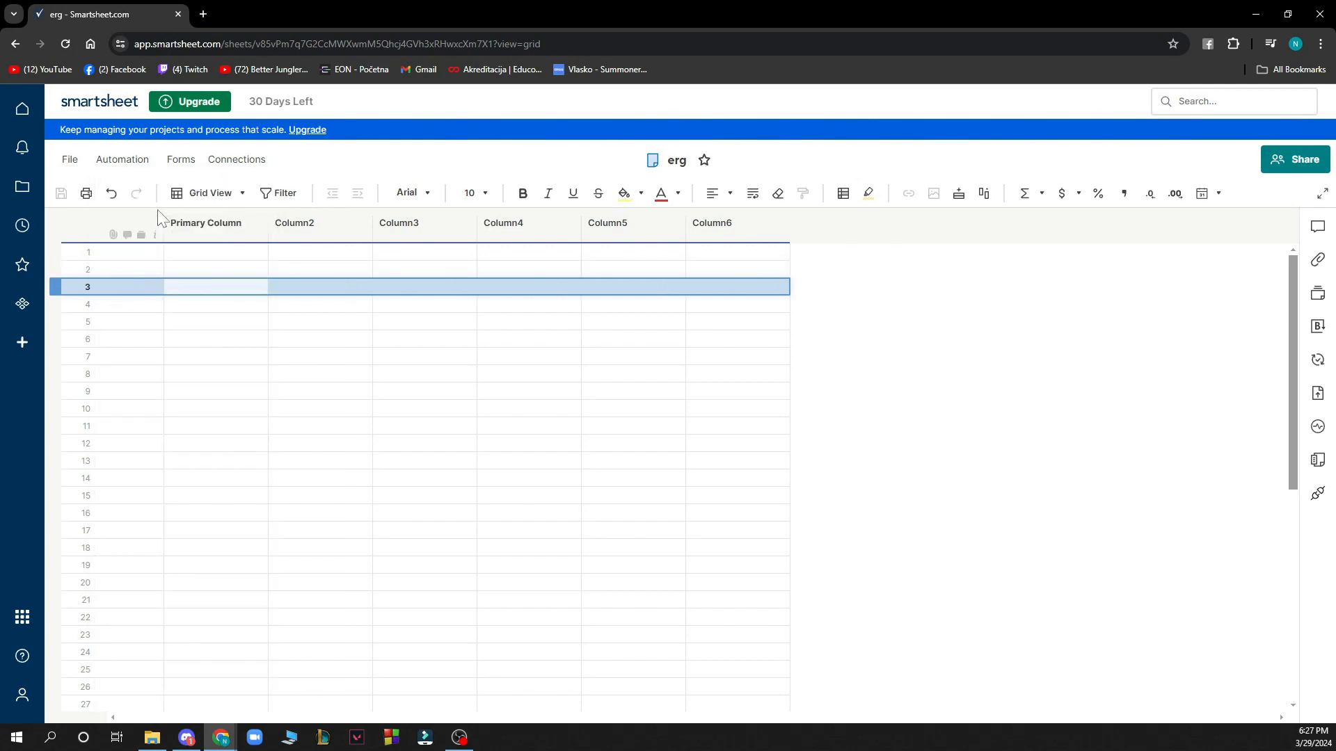